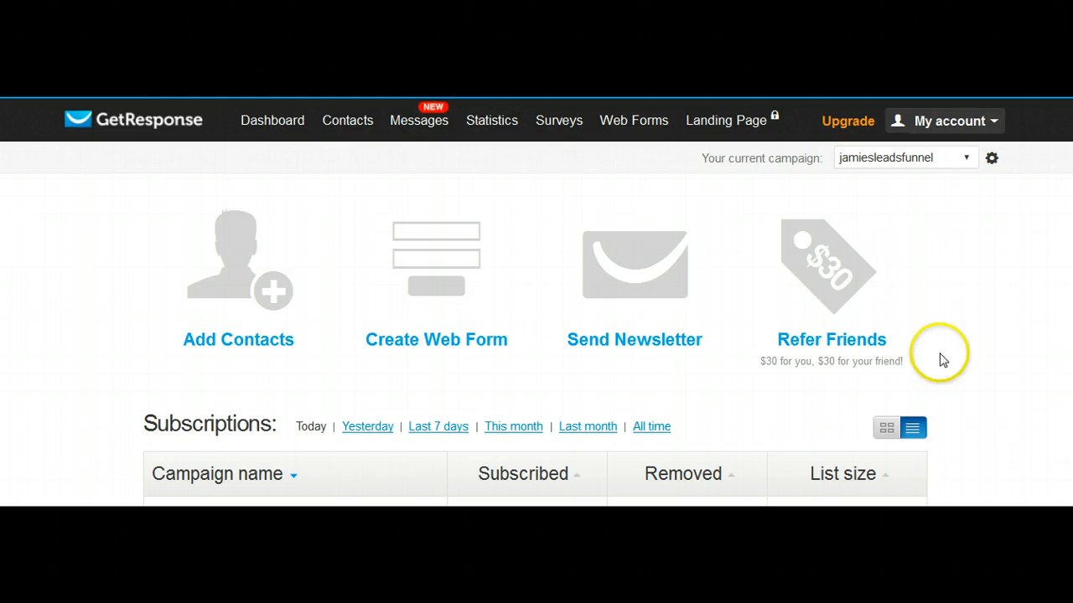
mouse_move(929, 271)
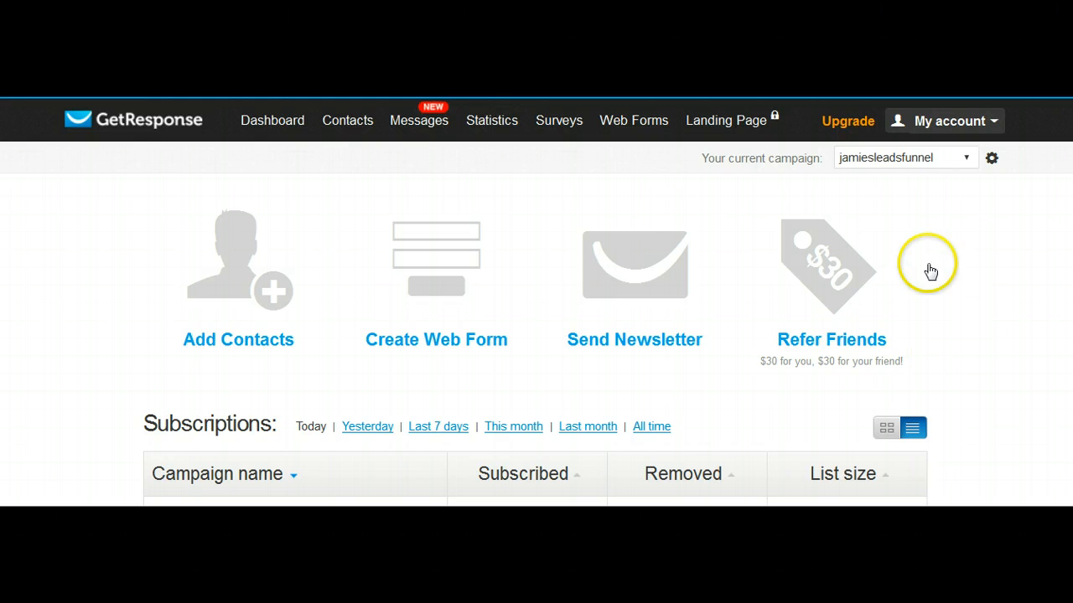
mouse_move(968, 293)
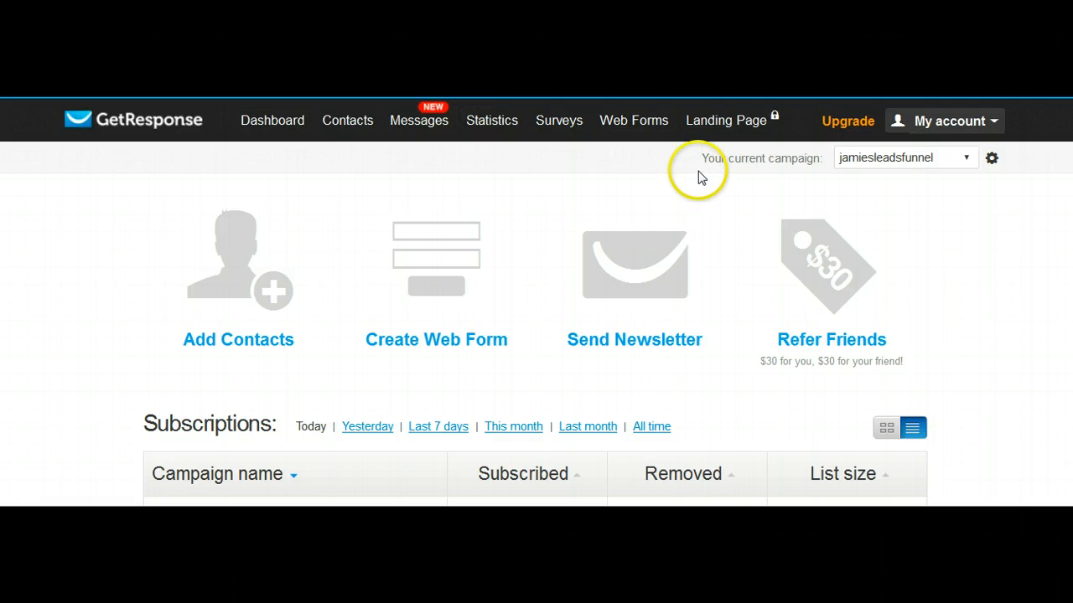
mouse_move(888, 159)
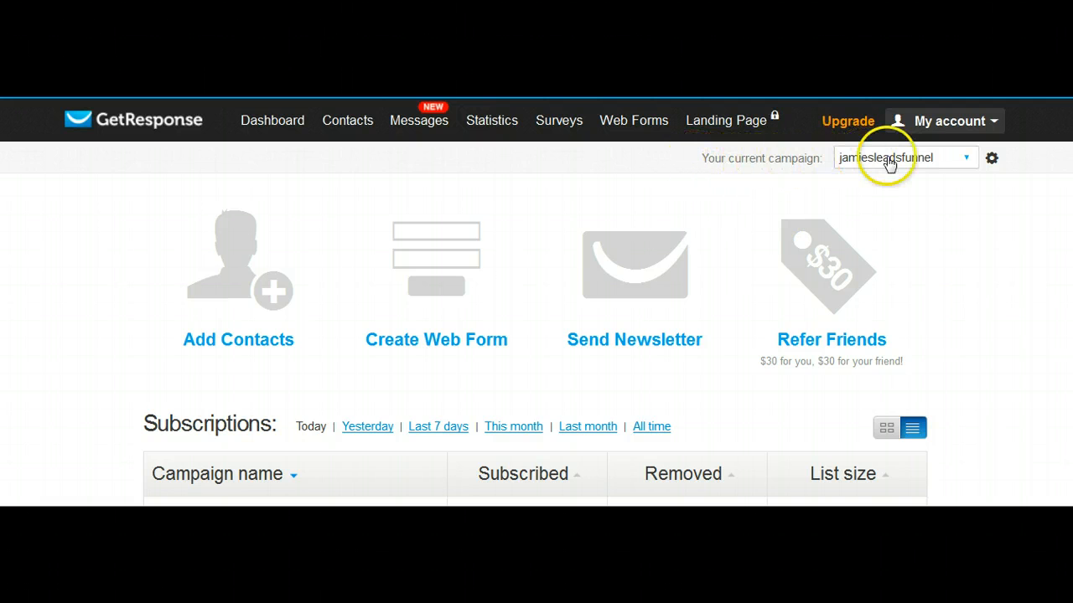
mouse_move(1004, 305)
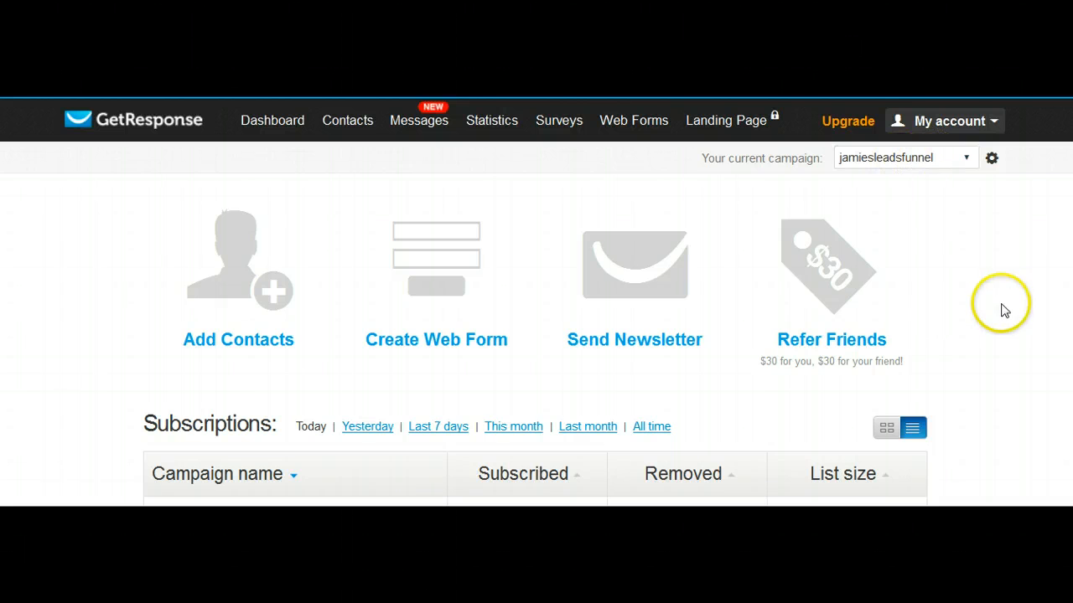
mouse_move(430, 250)
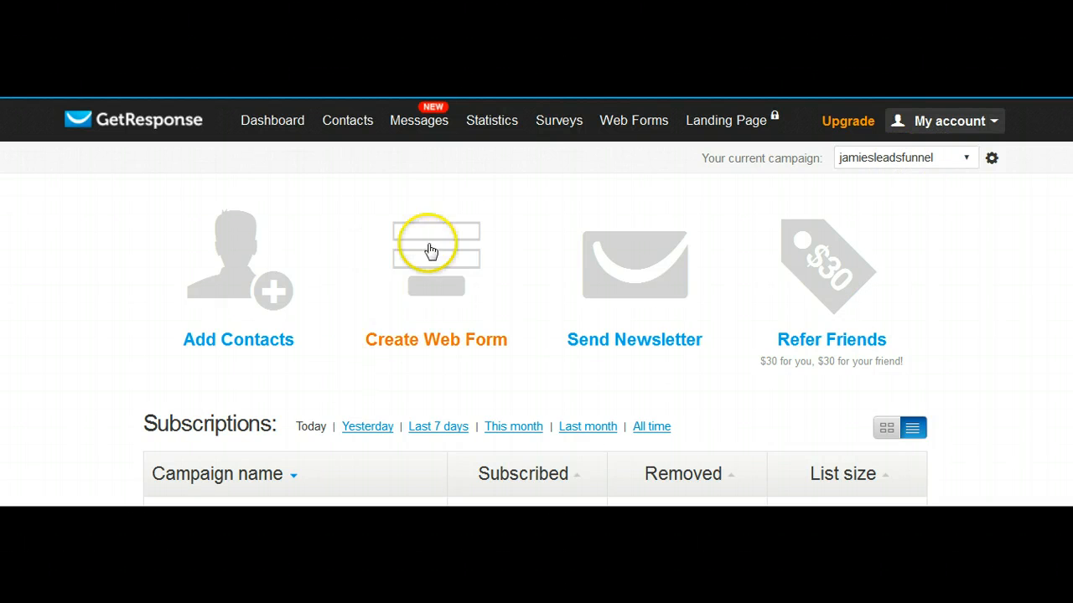
mouse_move(496, 228)
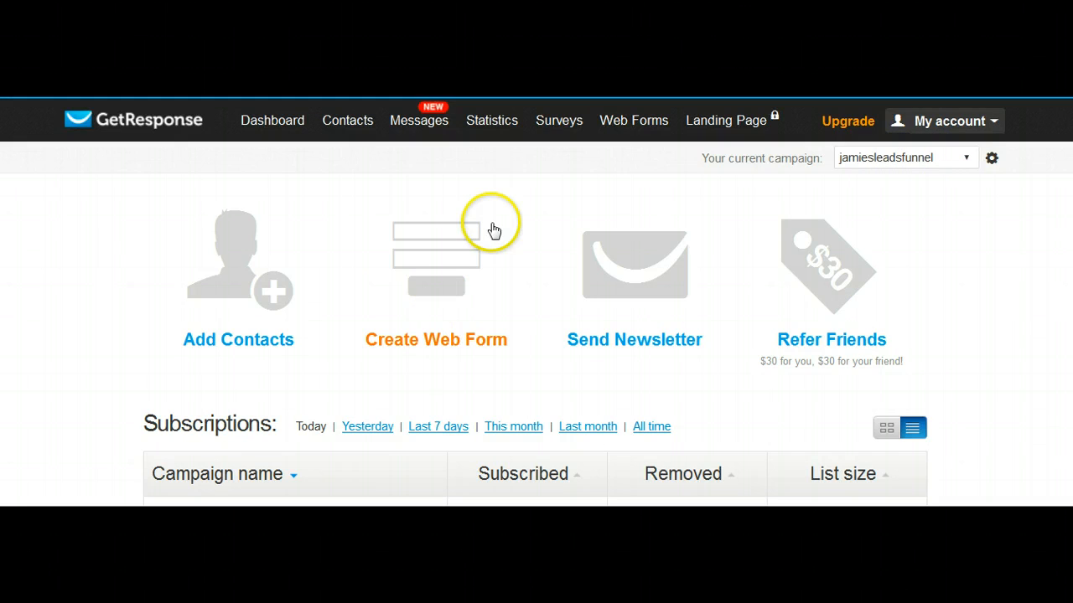
Create a new web form keeping the default Name, Email and Sign Up! design
left_click(633, 120)
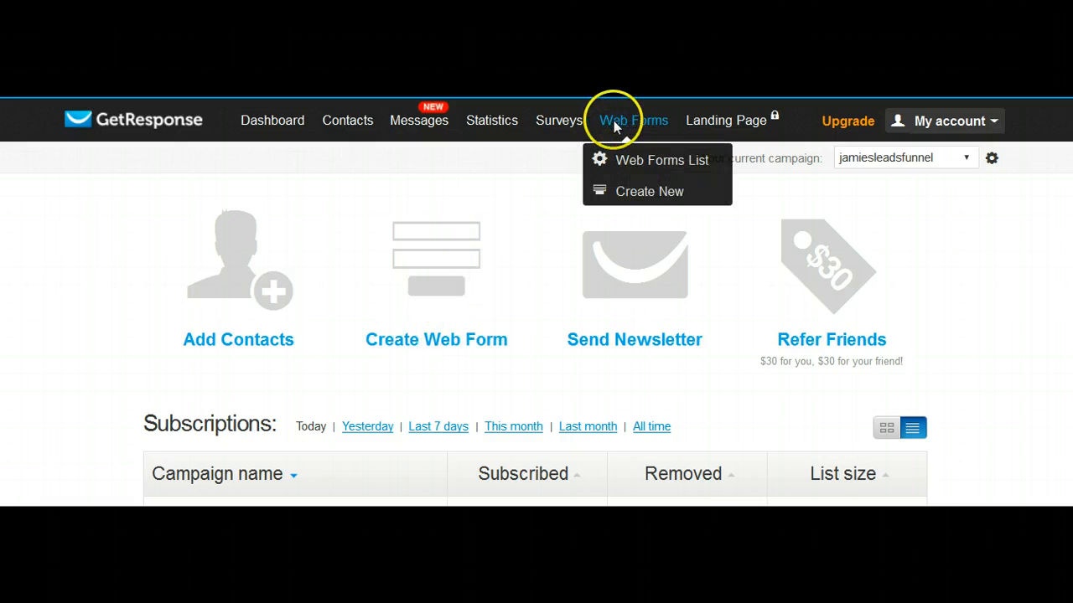
mouse_move(624, 153)
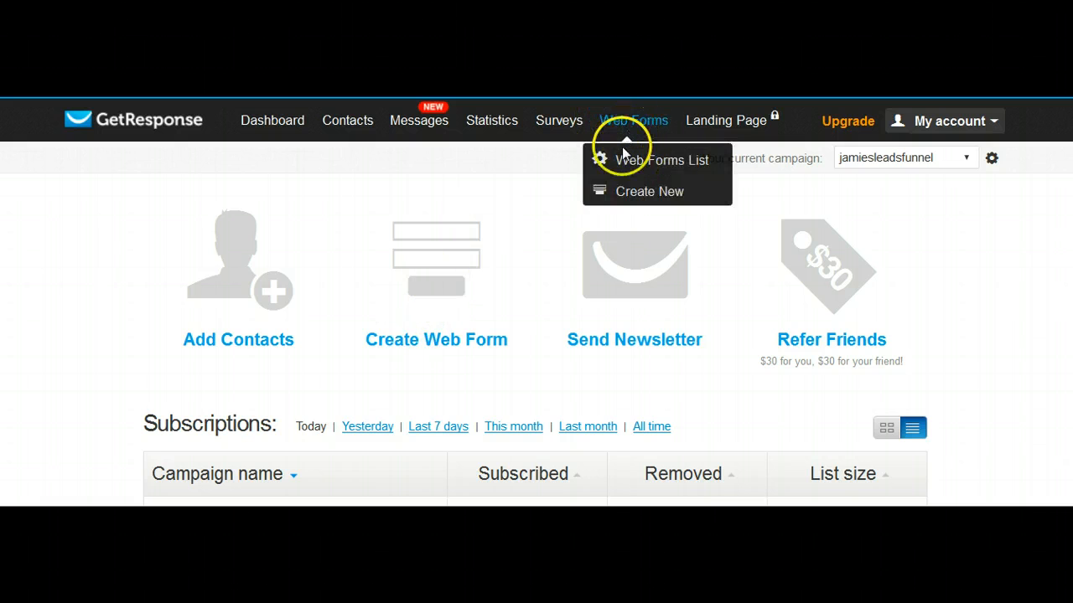
mouse_move(518, 275)
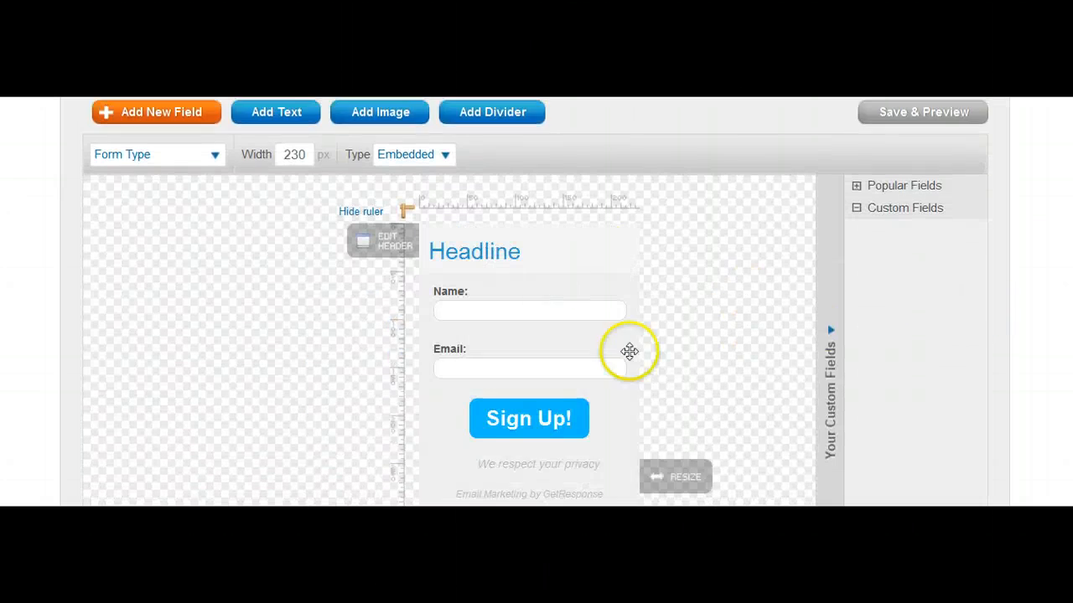
scroll("down", 3)
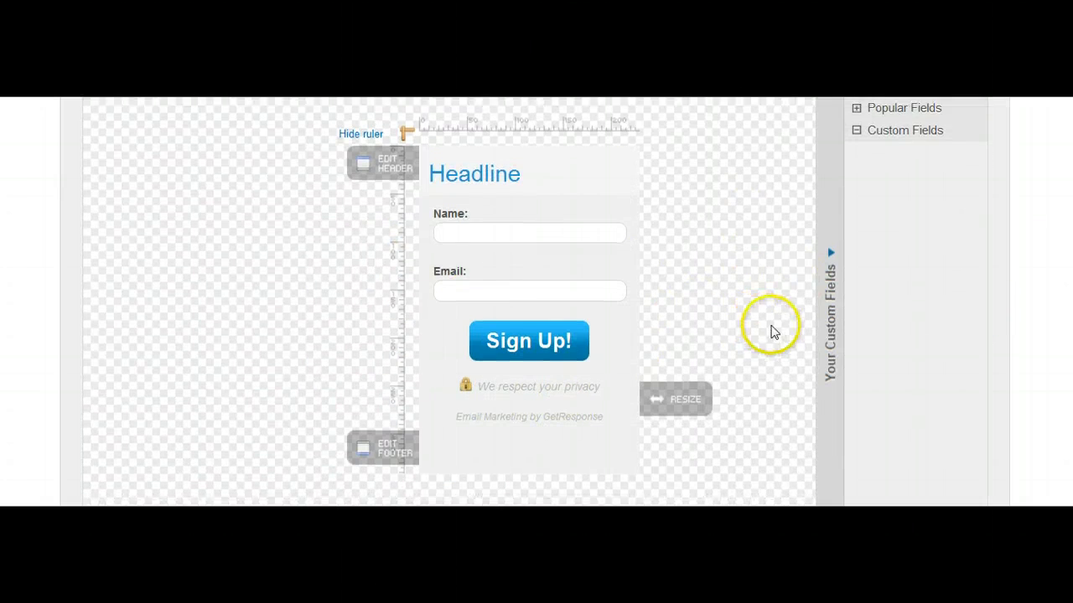
scroll("down", 3)
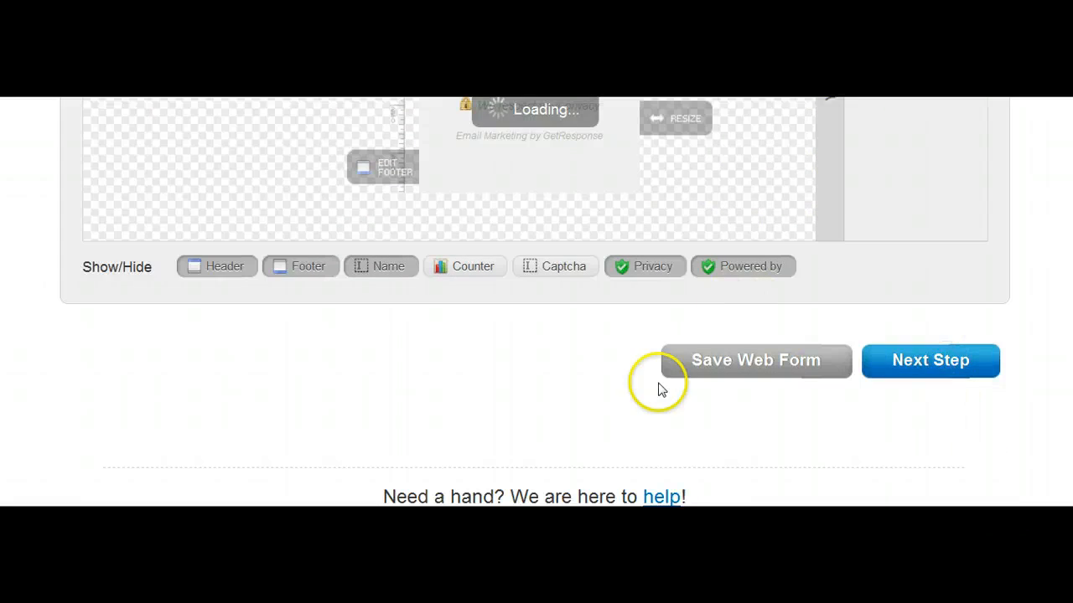
left_click(930, 361)
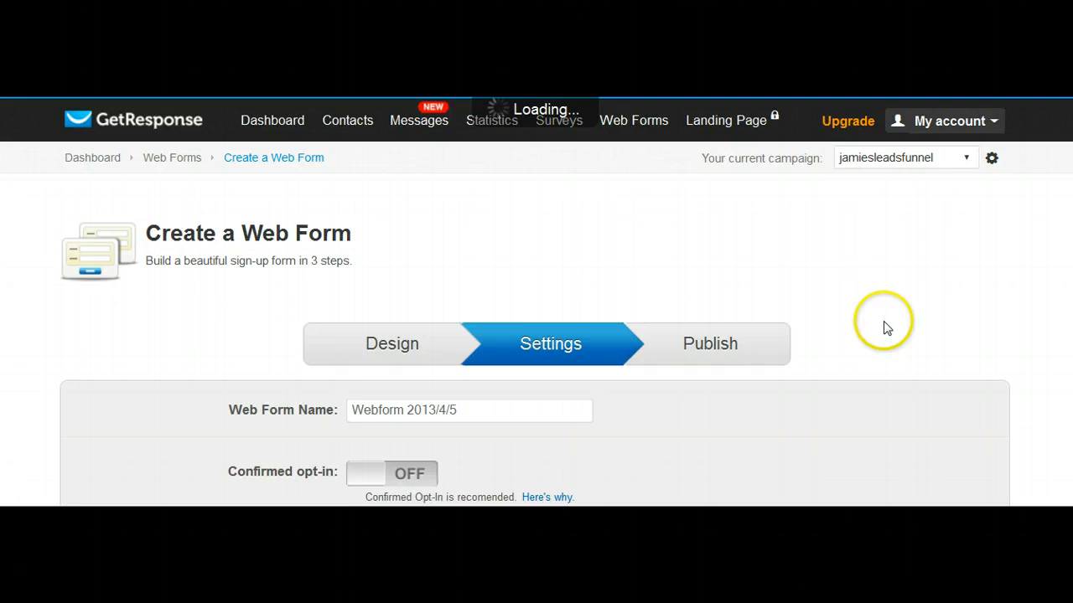
Enter 'JamiesLeadsFunnel' as the Web Form Name in the settings step
scroll("down", 3)
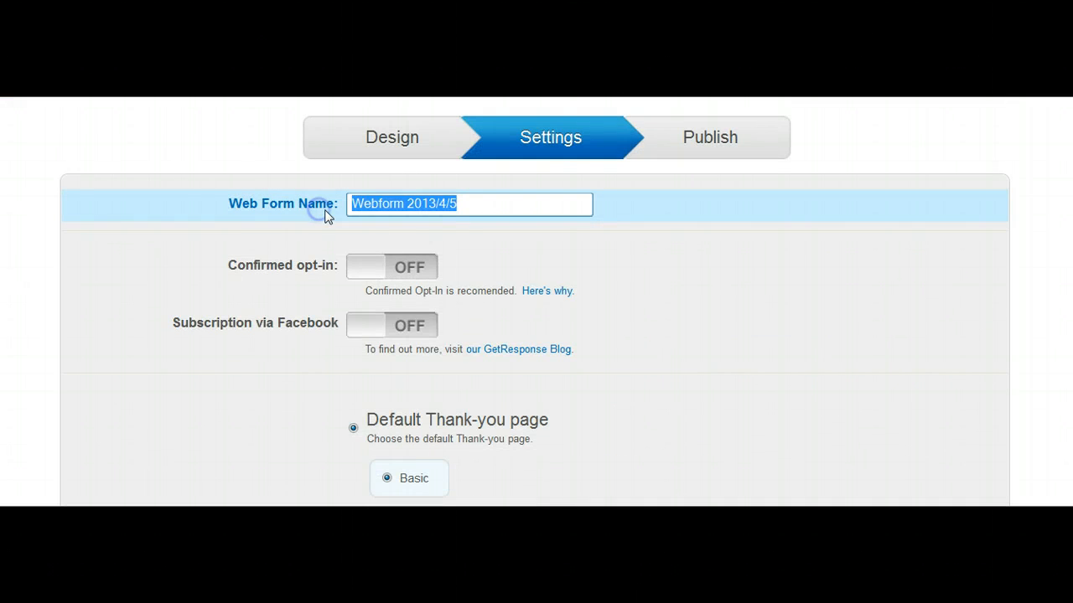
type("Jamies")
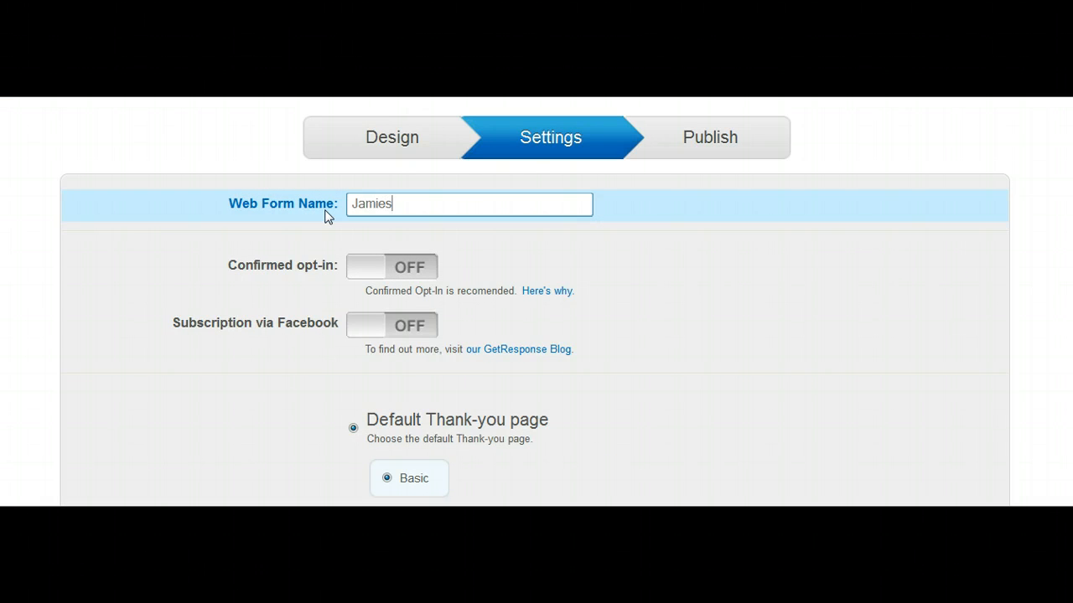
type("Leads")
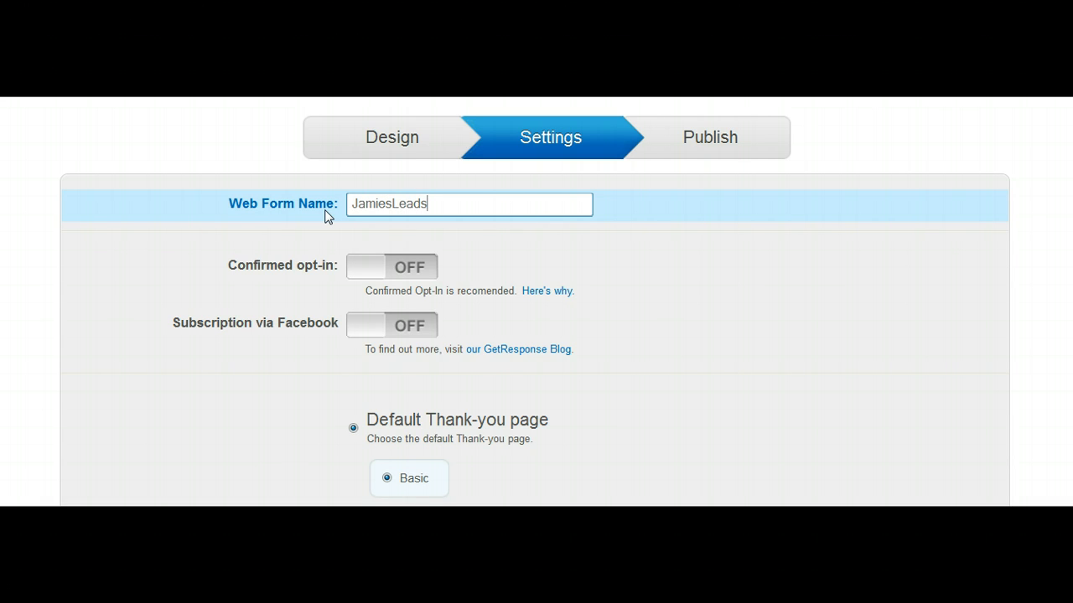
type("Funnel")
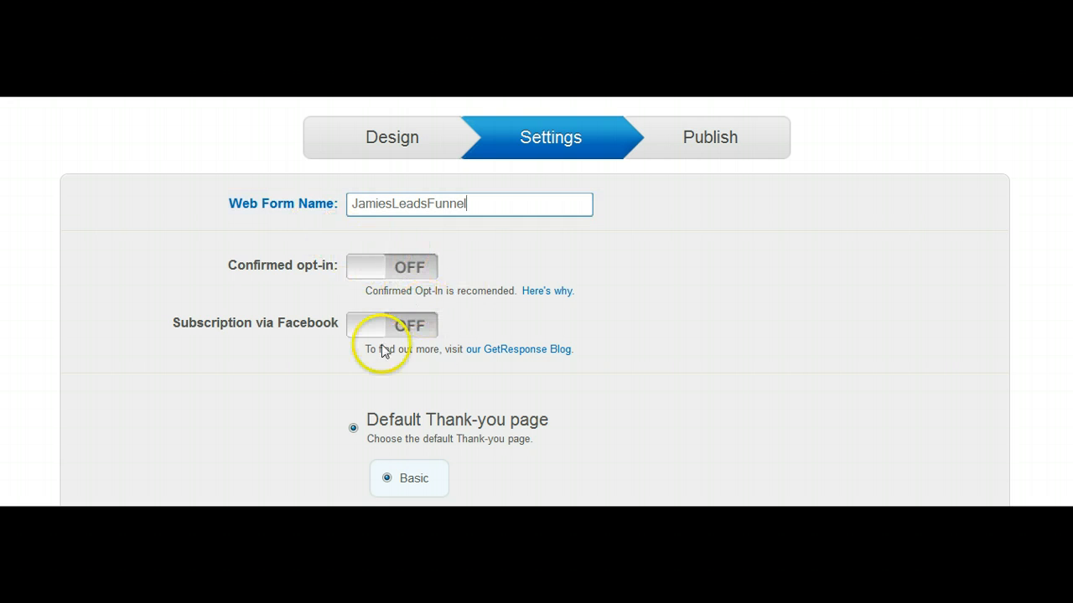
Set the after-sign-up option to 'Stay on current page' and proceed to publishing
scroll("down", 3)
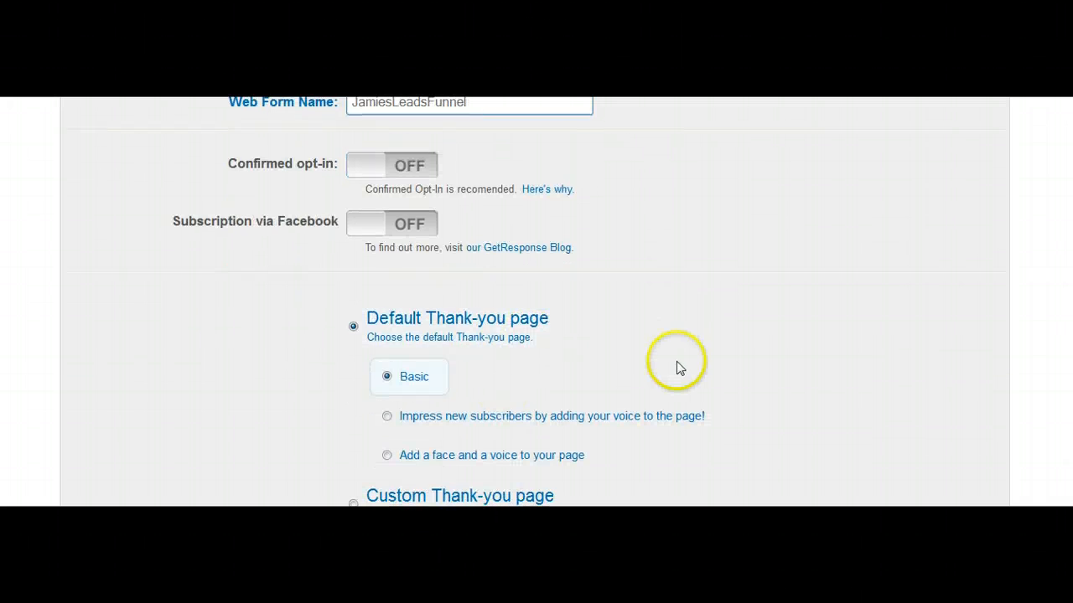
scroll("down", 3)
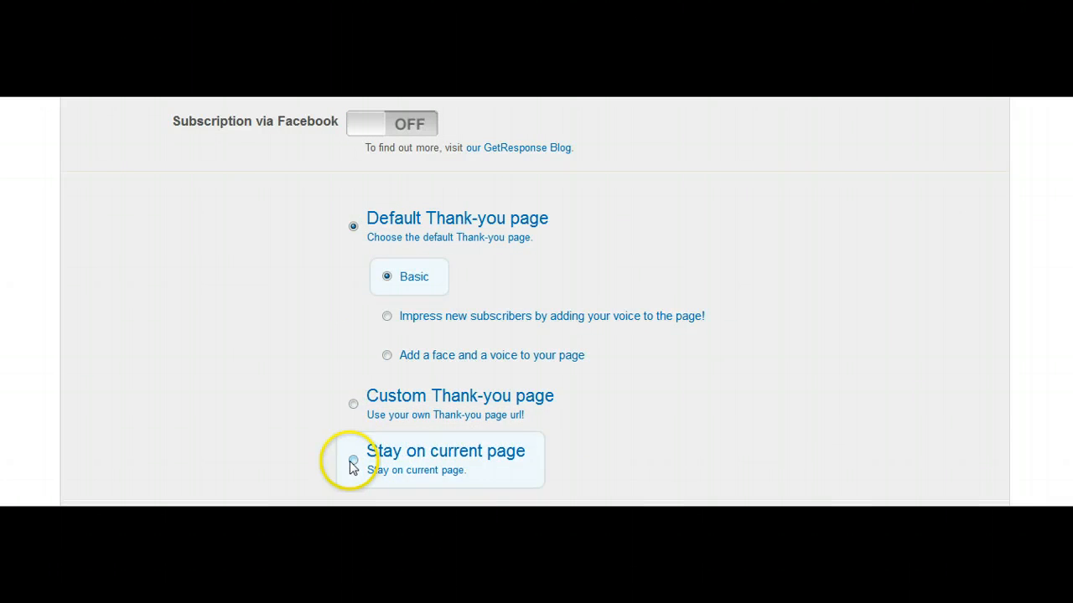
left_click(352, 461)
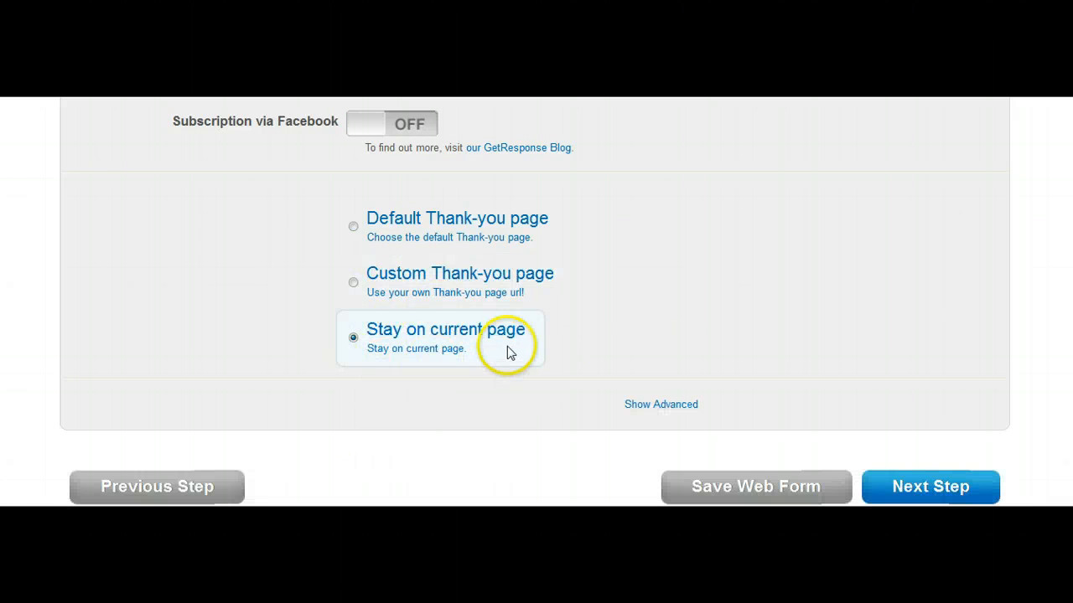
mouse_move(475, 352)
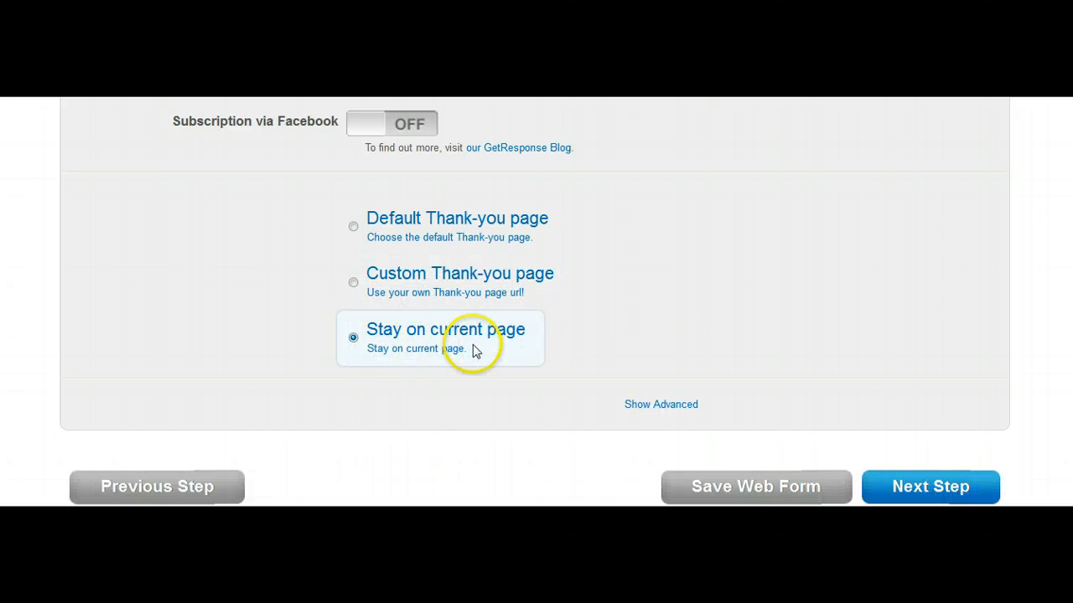
left_click(930, 487)
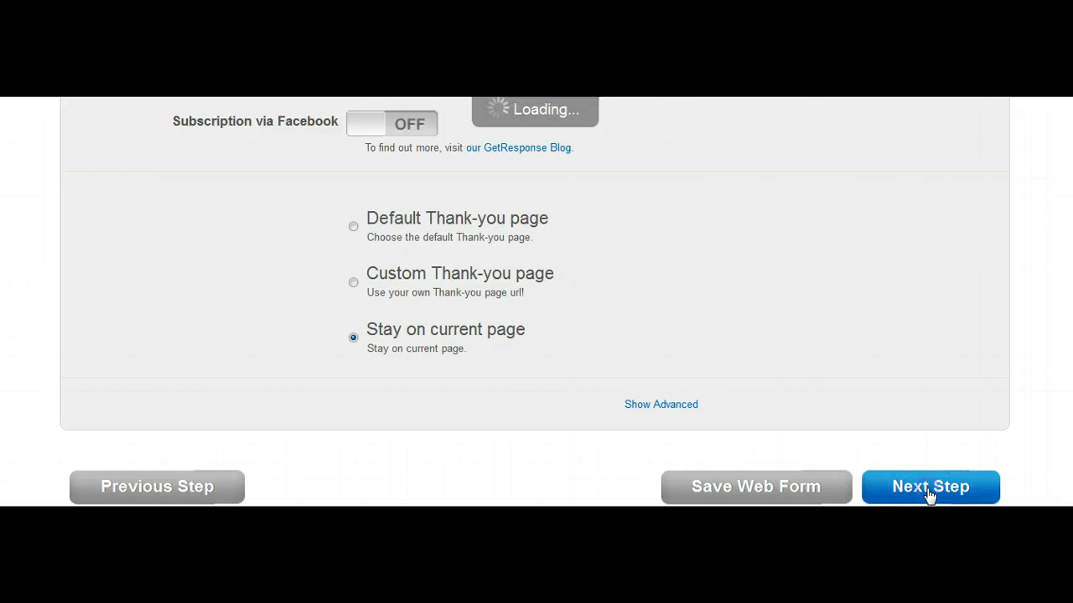
Select and copy the wid value 420170 from the form's JavaScript embed code
left_click(930, 487)
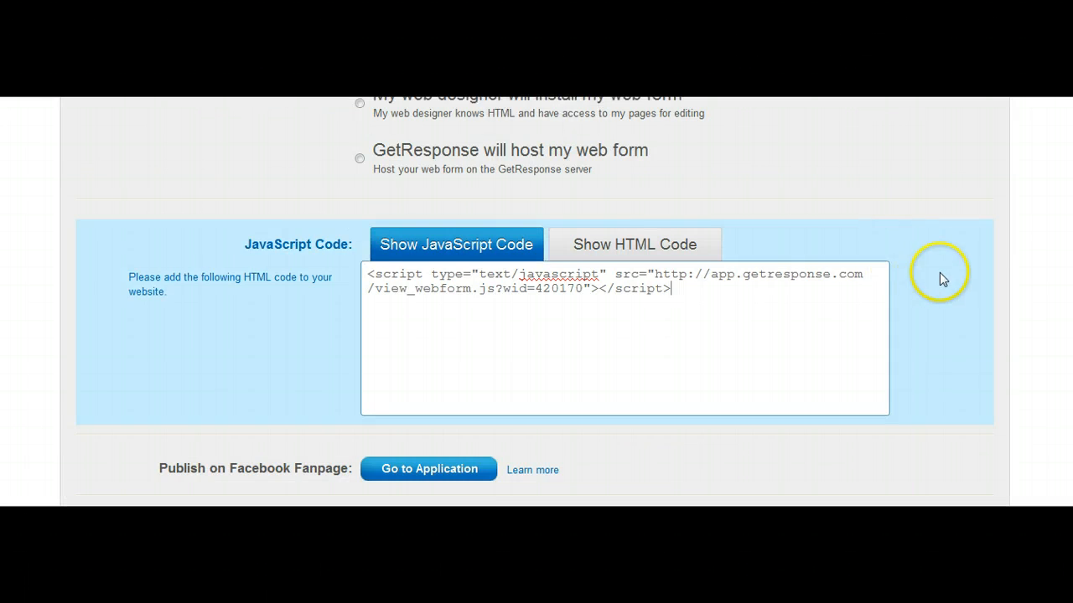
scroll("up", 3)
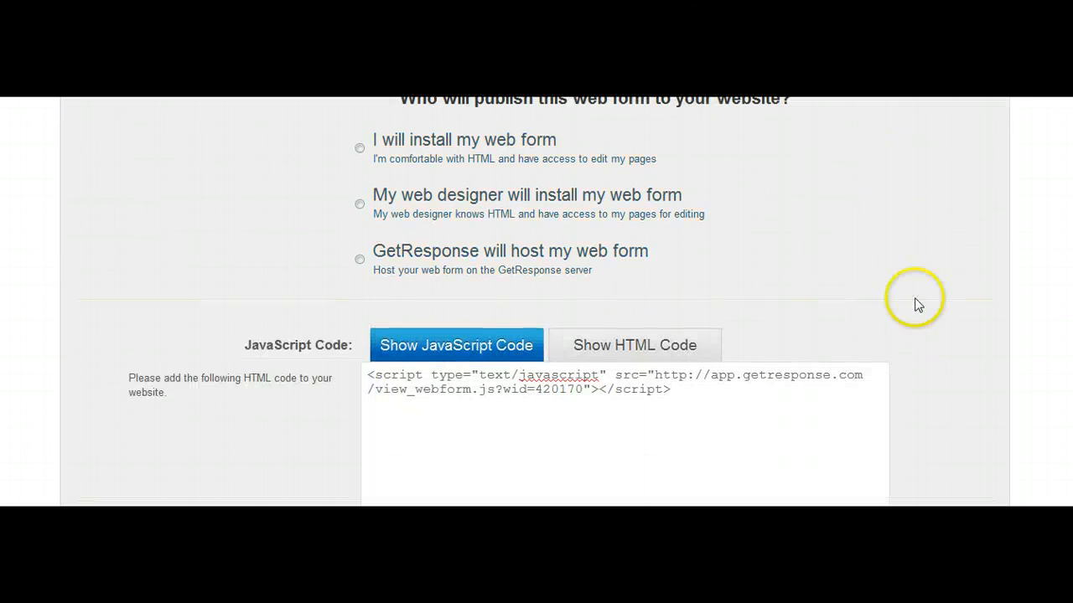
left_click(507, 394)
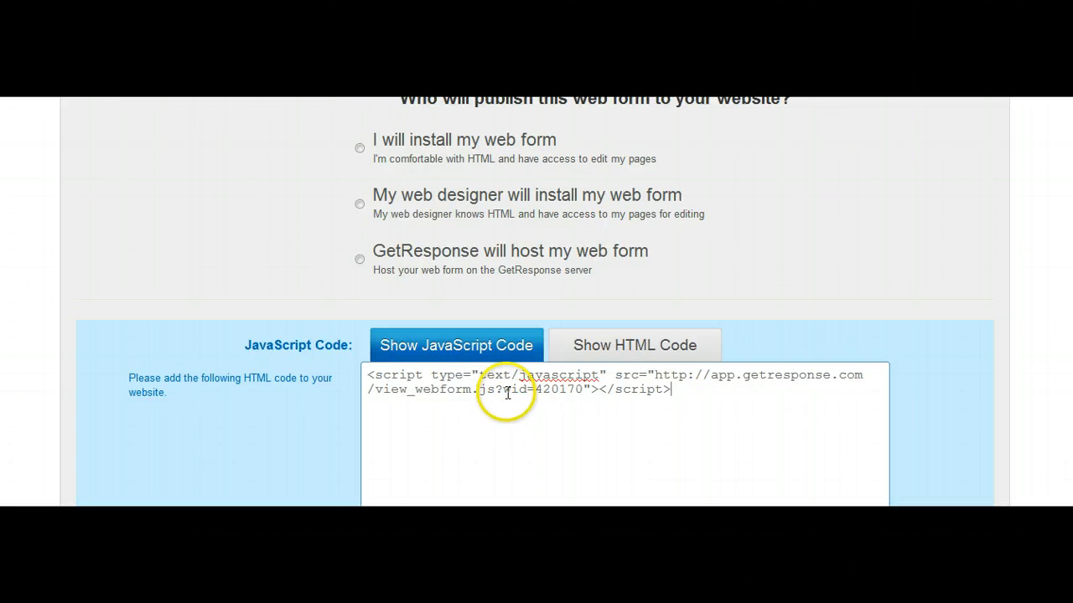
mouse_move(507, 401)
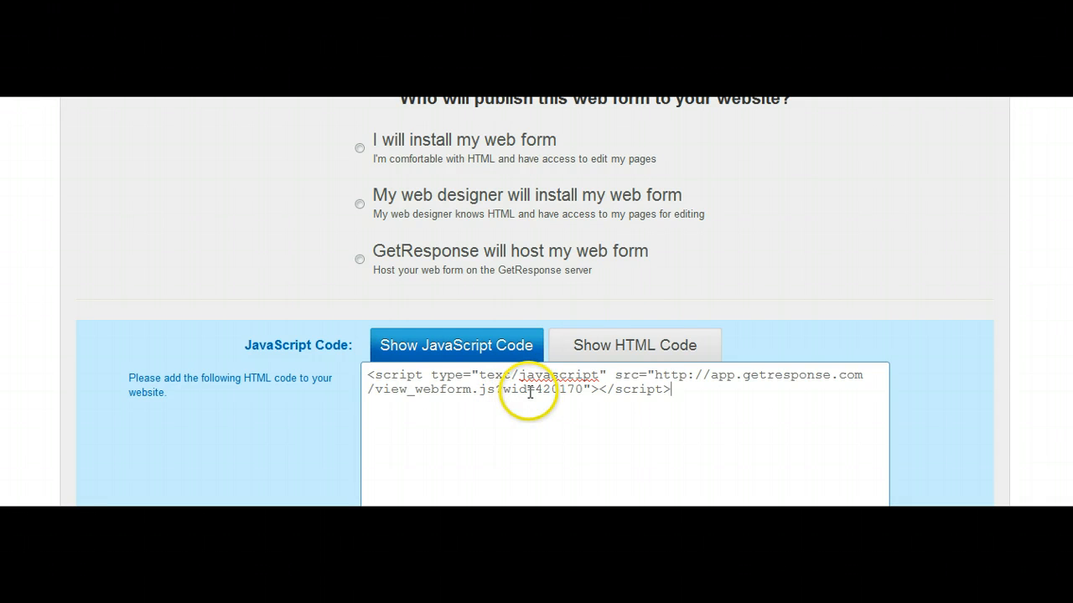
double_click(559, 390)
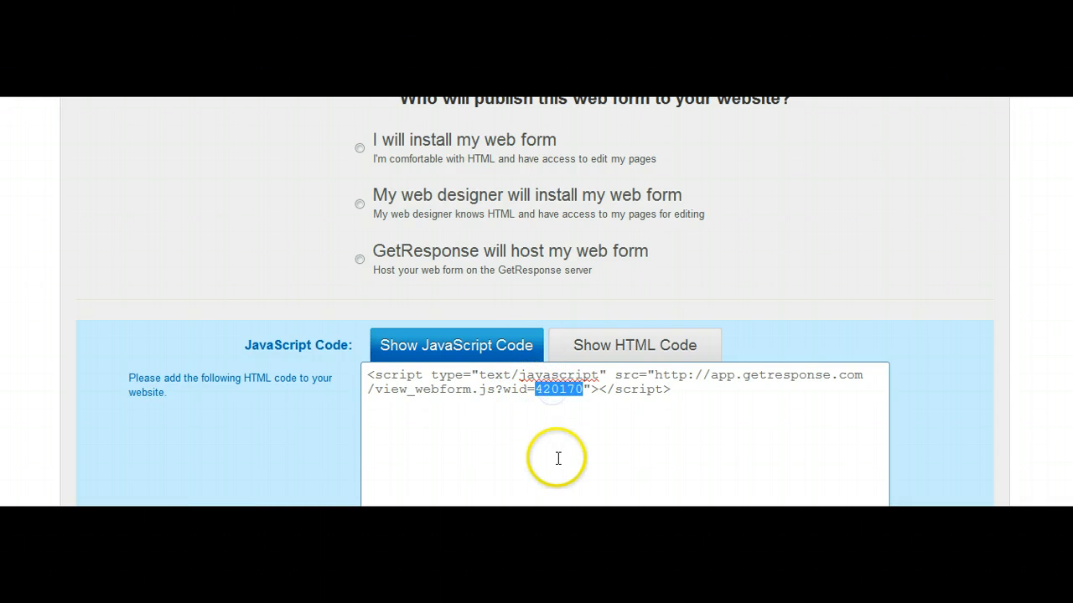
mouse_move(563, 399)
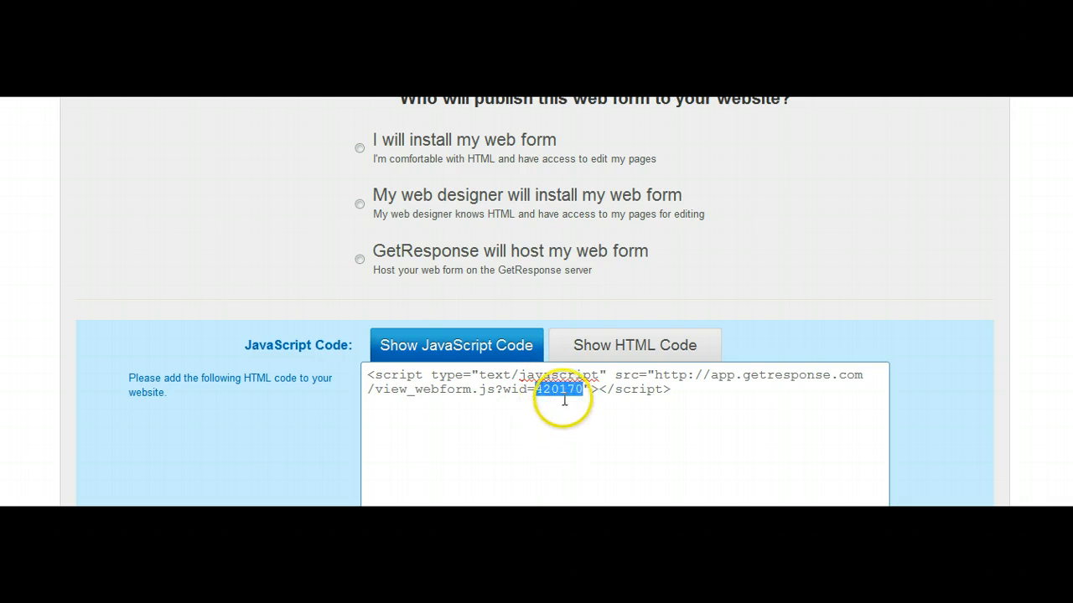
right_click(562, 389)
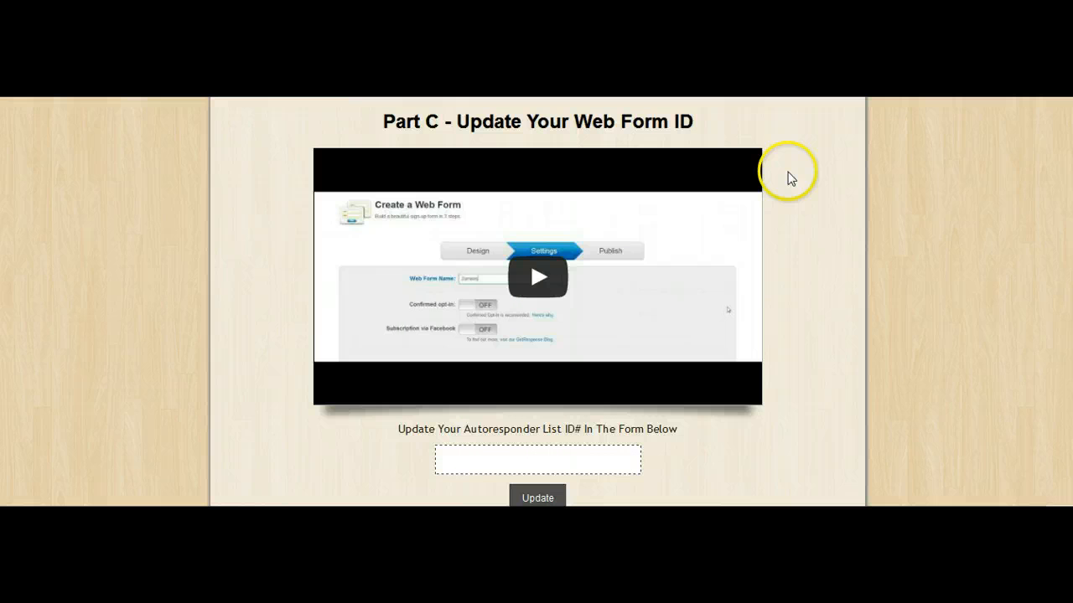
mouse_move(744, 221)
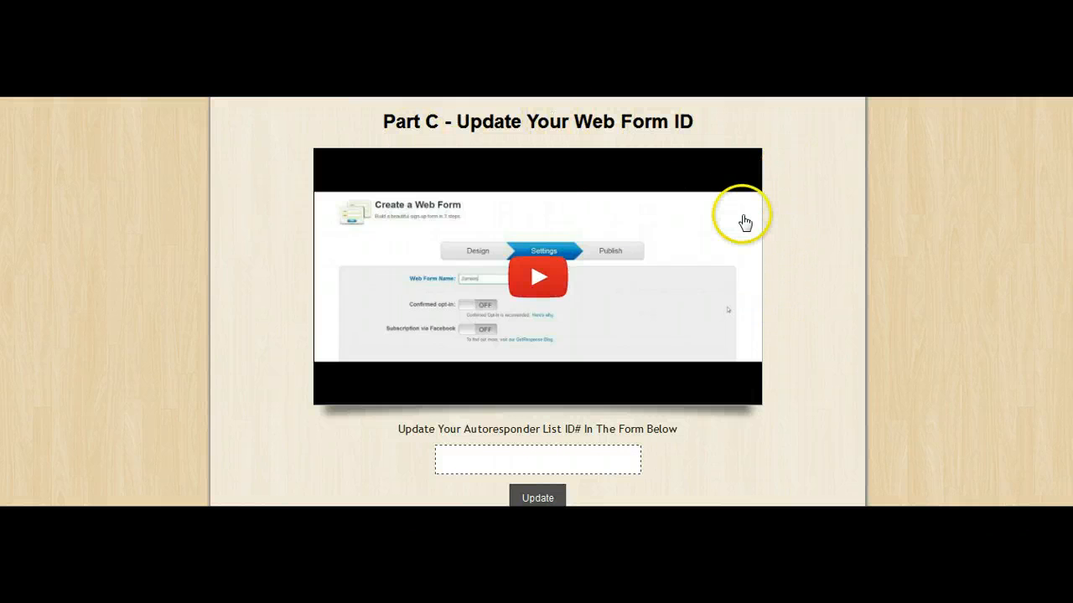